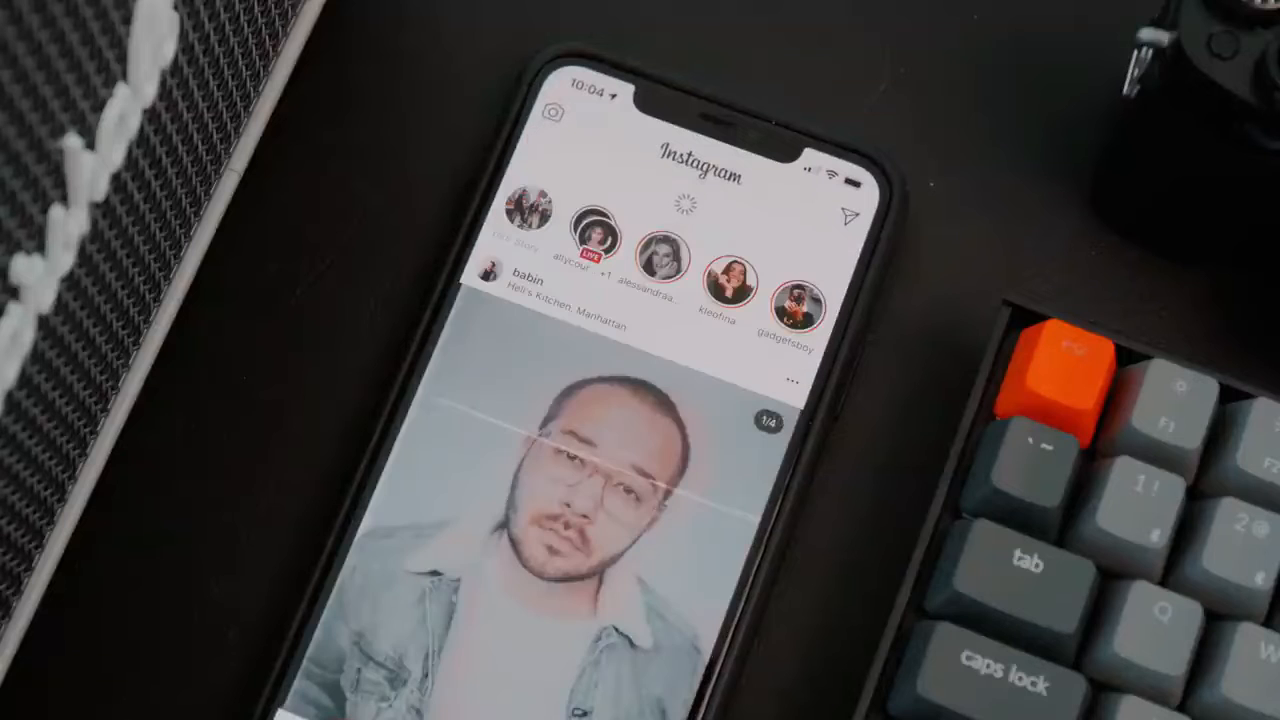
scroll("down", 3)
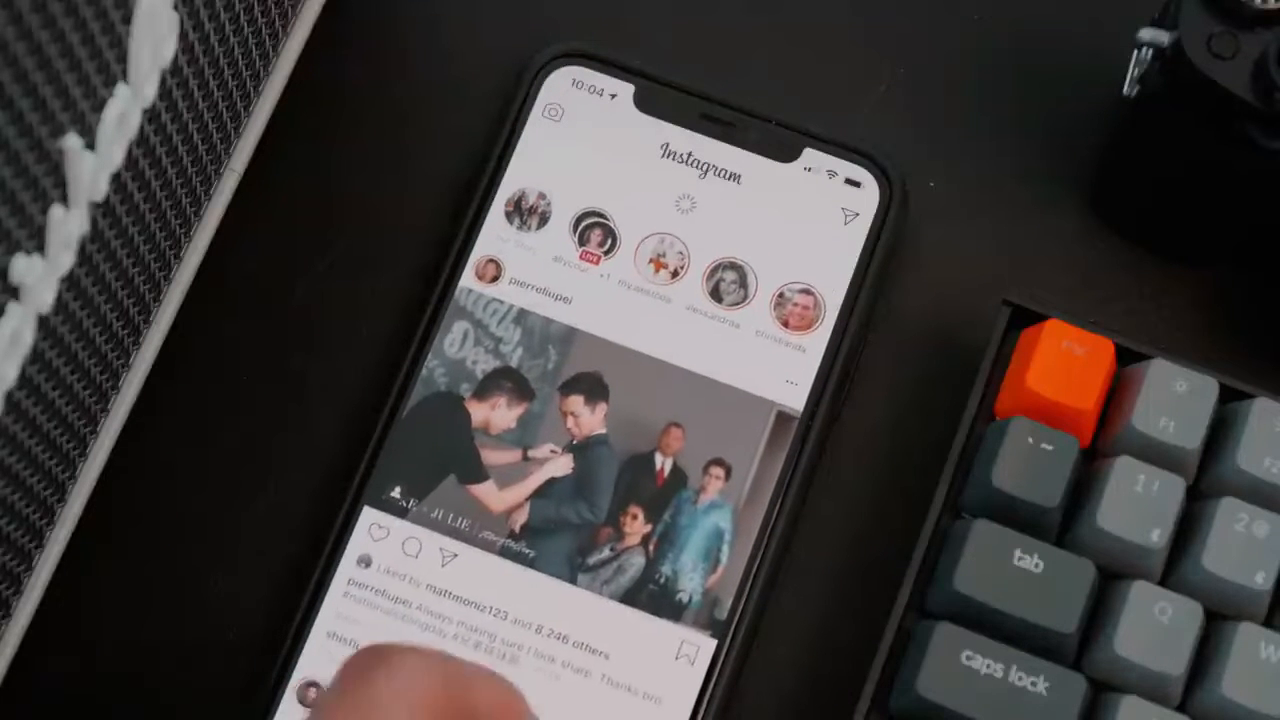